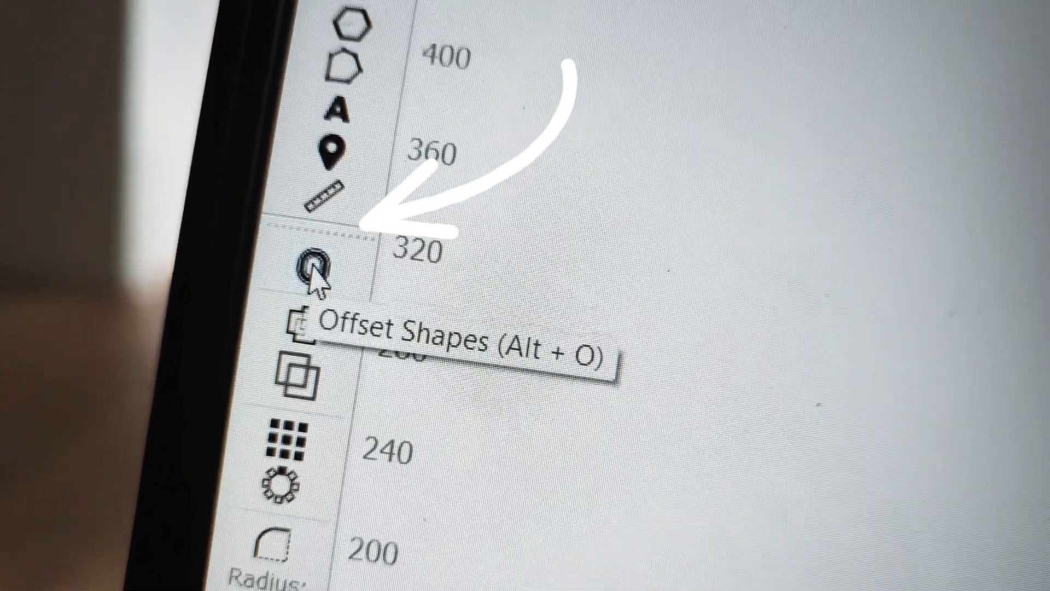
Bring up the Offset Shapes settings with an offset distance of 0.50.
{"action": "left_click", "coordinate": [312, 271]}
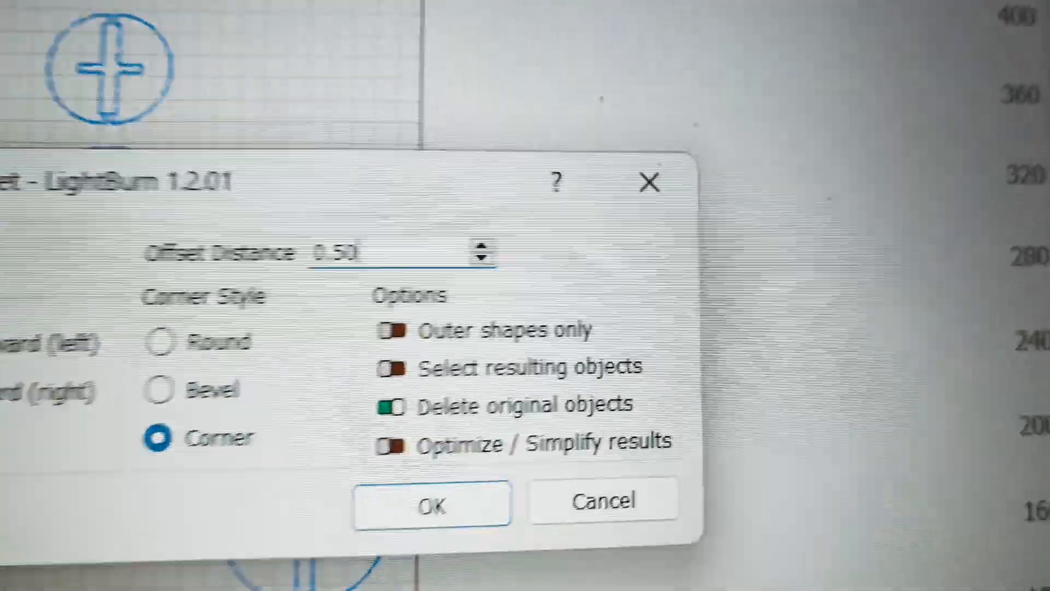
Offset the parts inward by 0.50 with corner style, deleting the original outlines.
{"action": "left_click", "coordinate": [469, 232]}
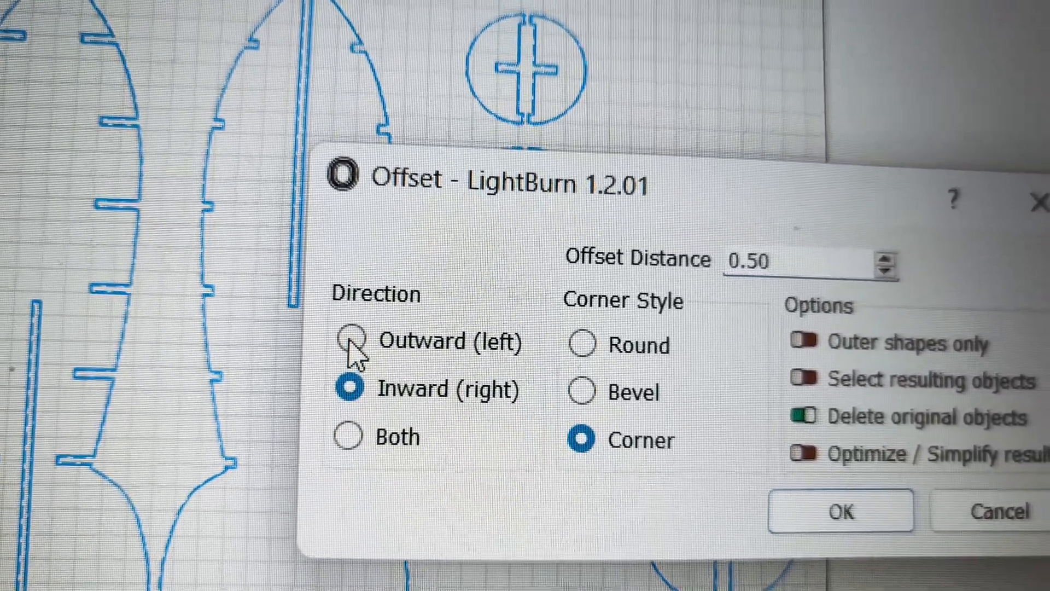
{"action": "left_click", "coordinate": [348, 341]}
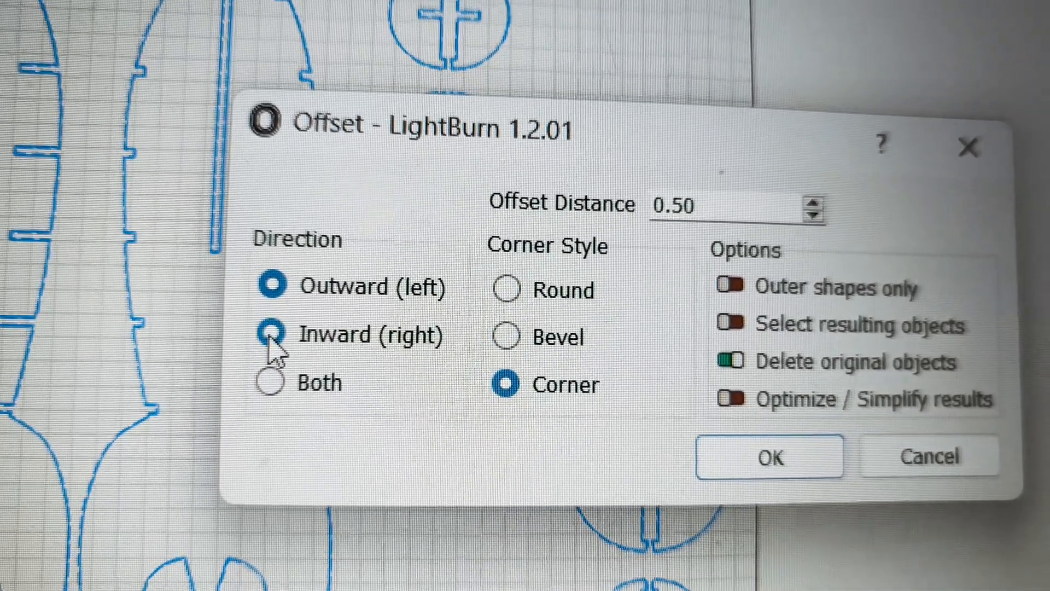
{"action": "left_click", "coordinate": [270, 333]}
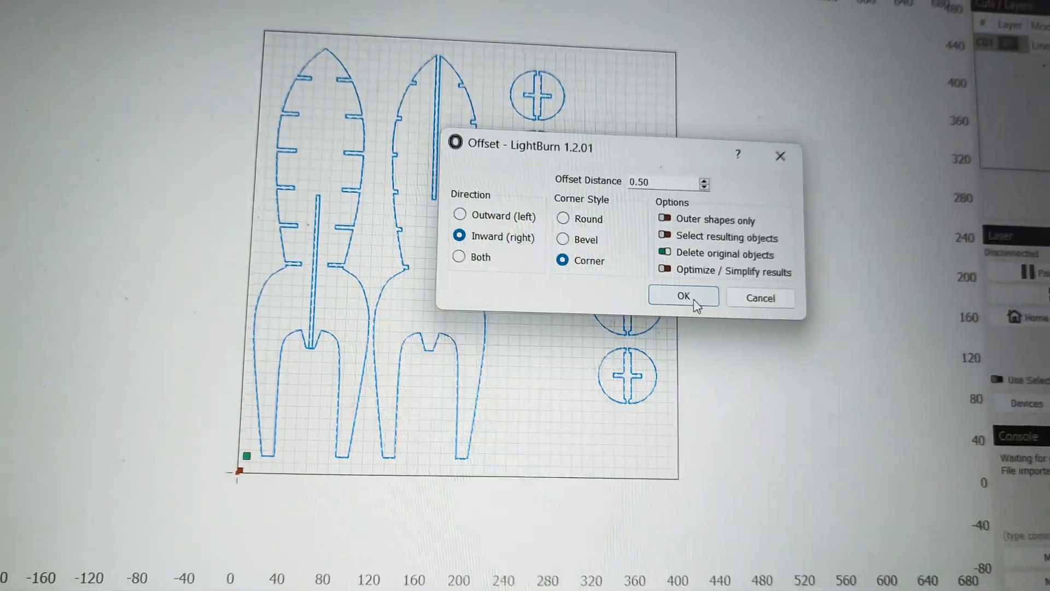
{"action": "left_click", "coordinate": [682, 297]}
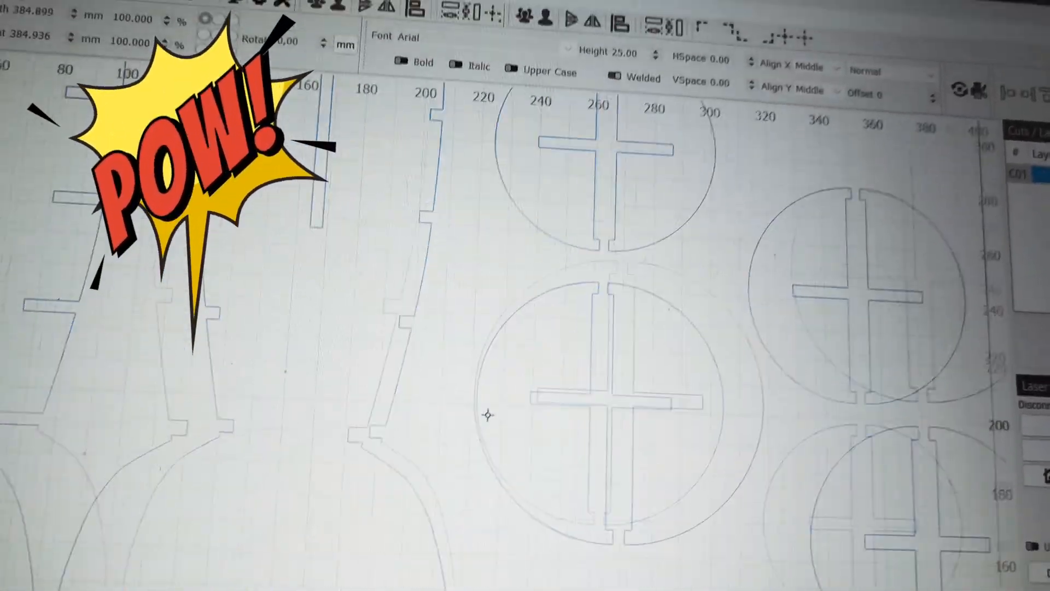